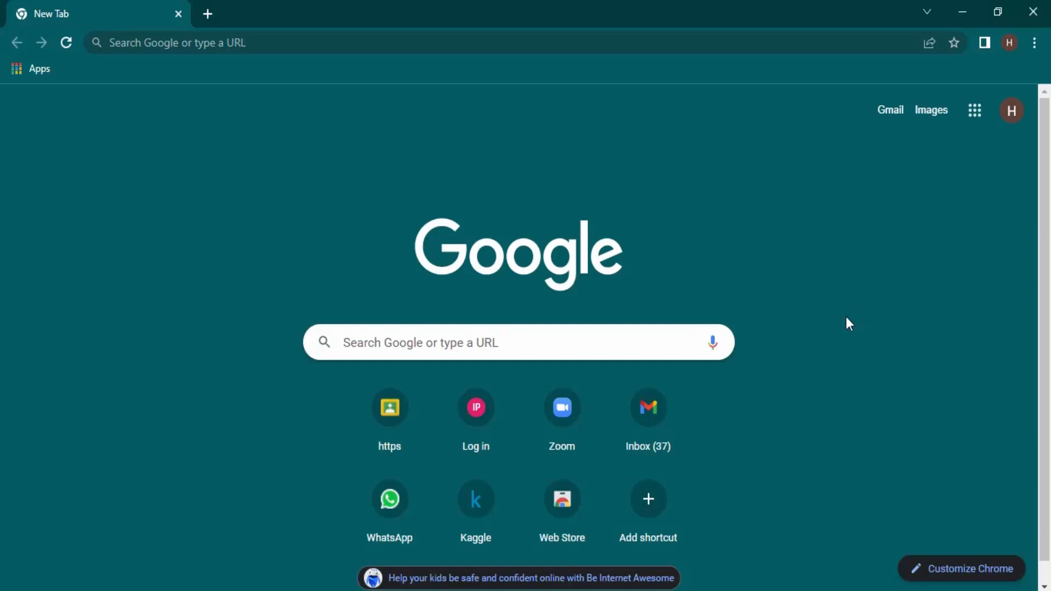
mouse_move(827, 288)
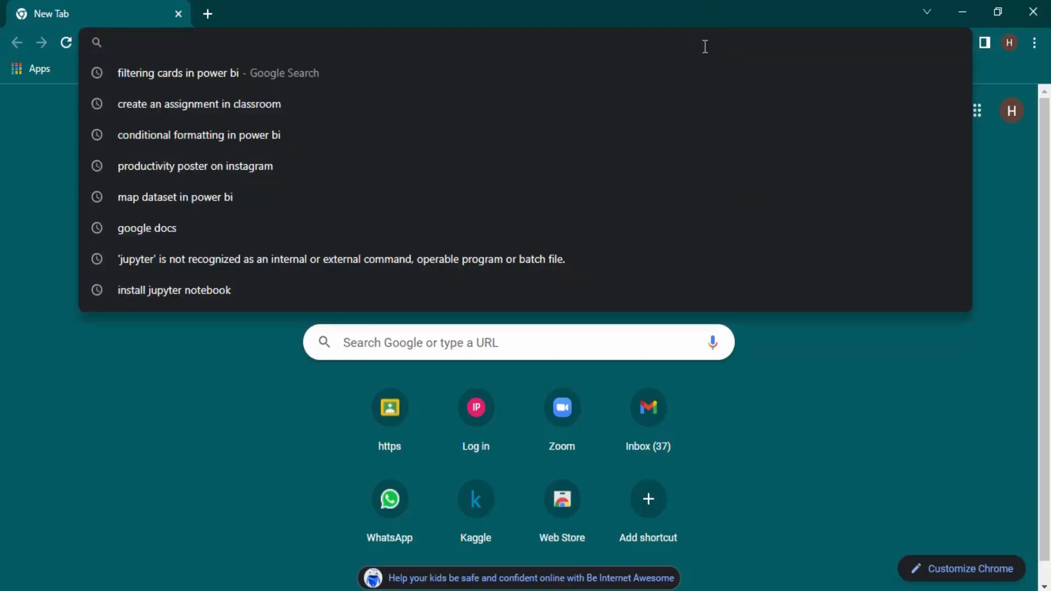
Enter the address myactivity.google.com to load the Google My Activity overview.
text(mya)
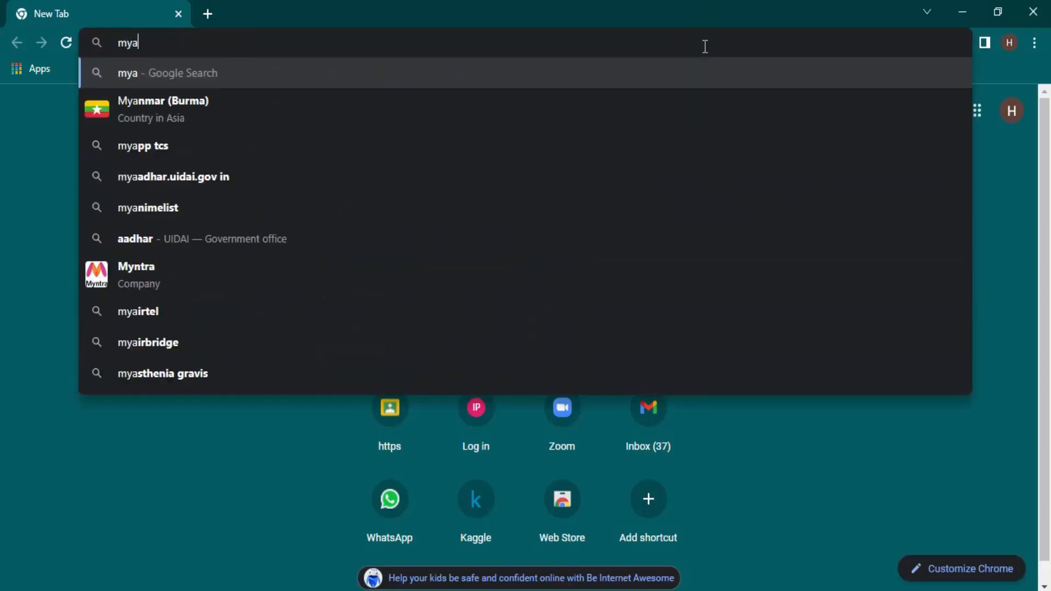
text(ctivi)
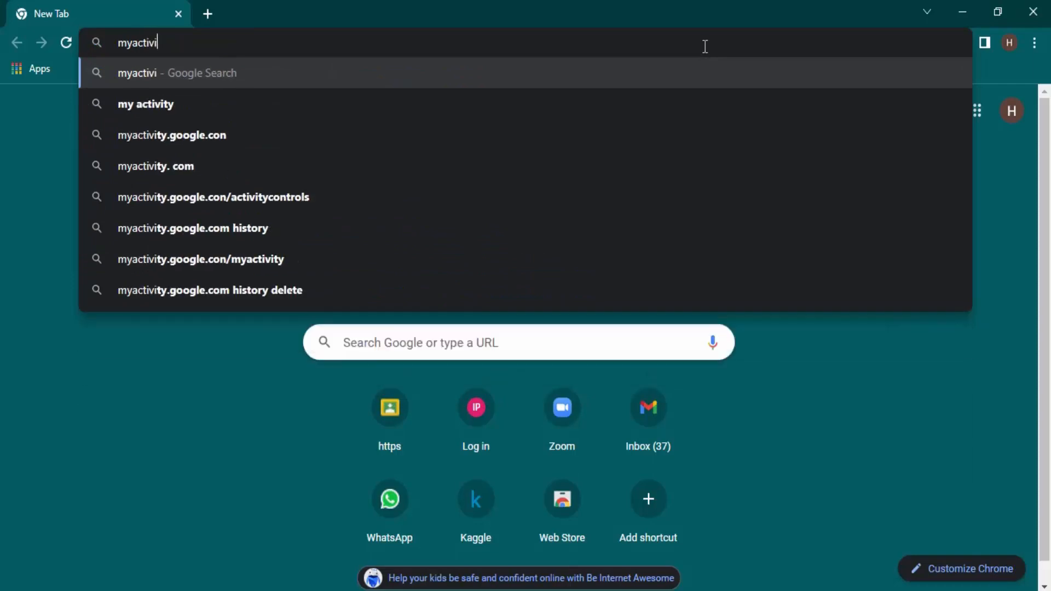
text(ty.googl)
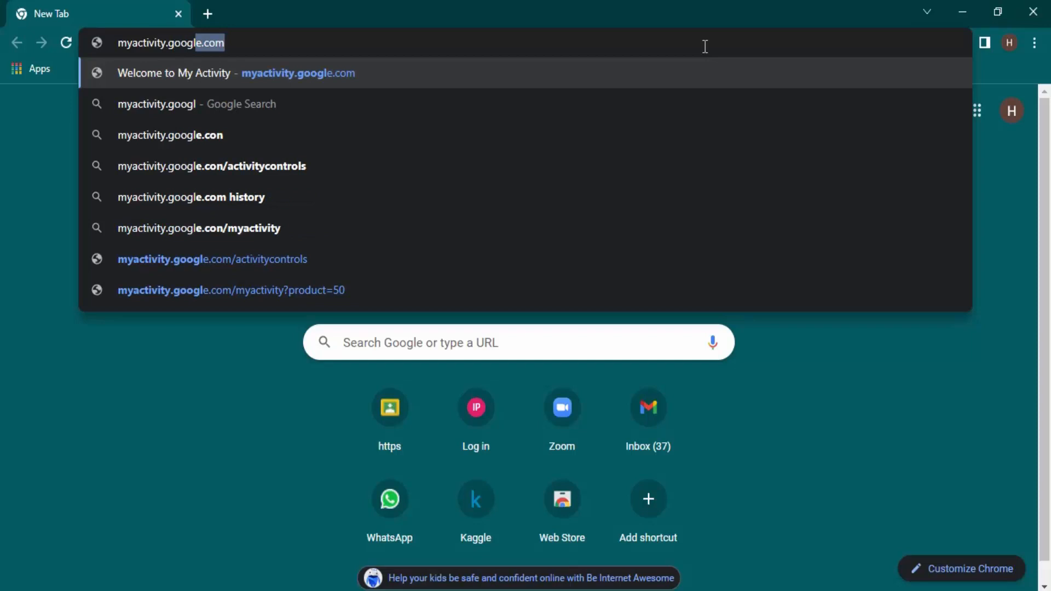
key(Backspace)
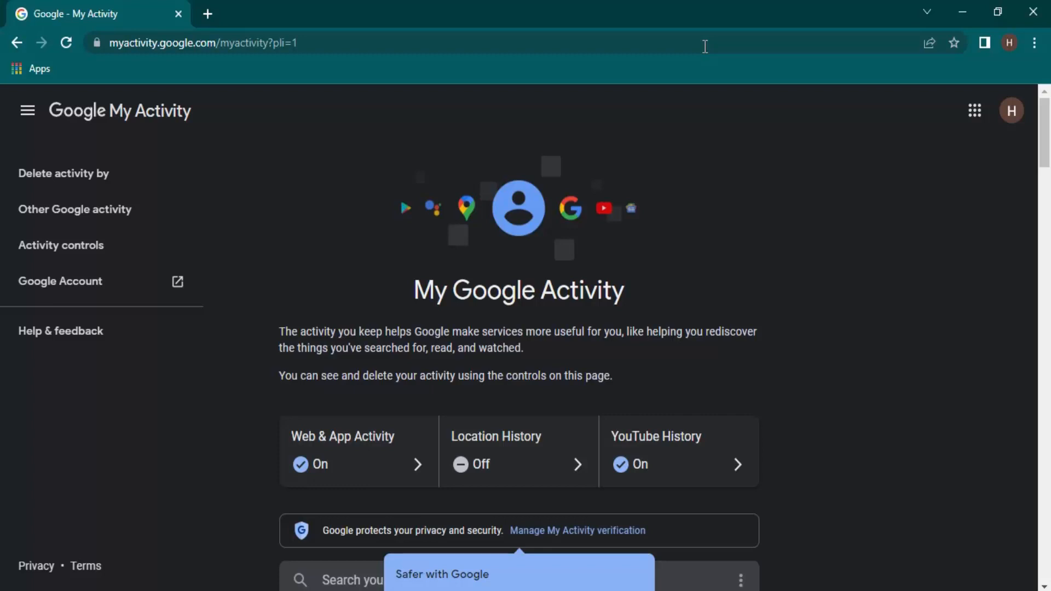
mouse_move(448, 113)
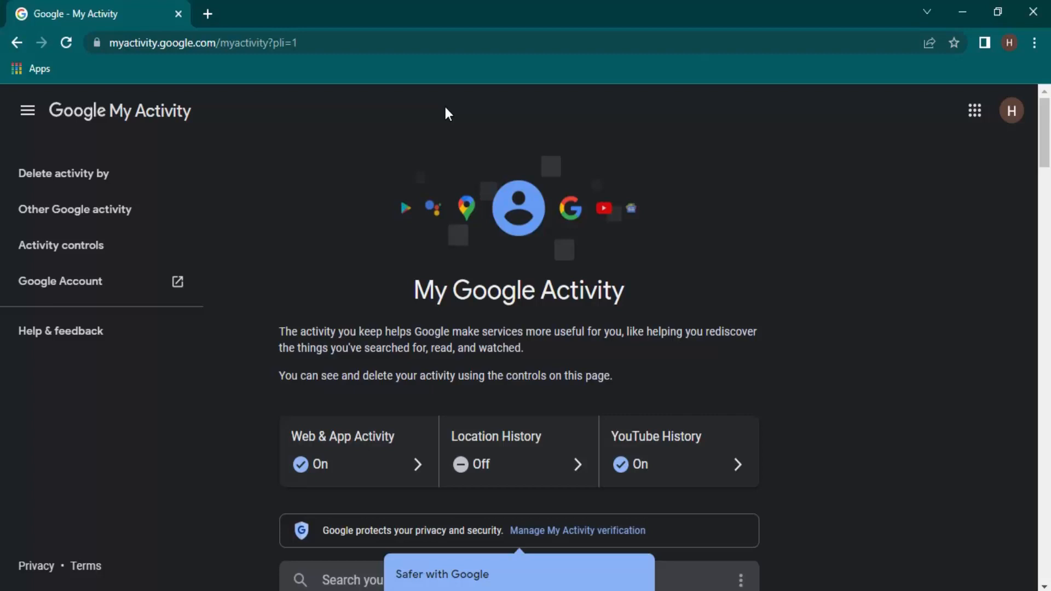
mouse_move(468, 132)
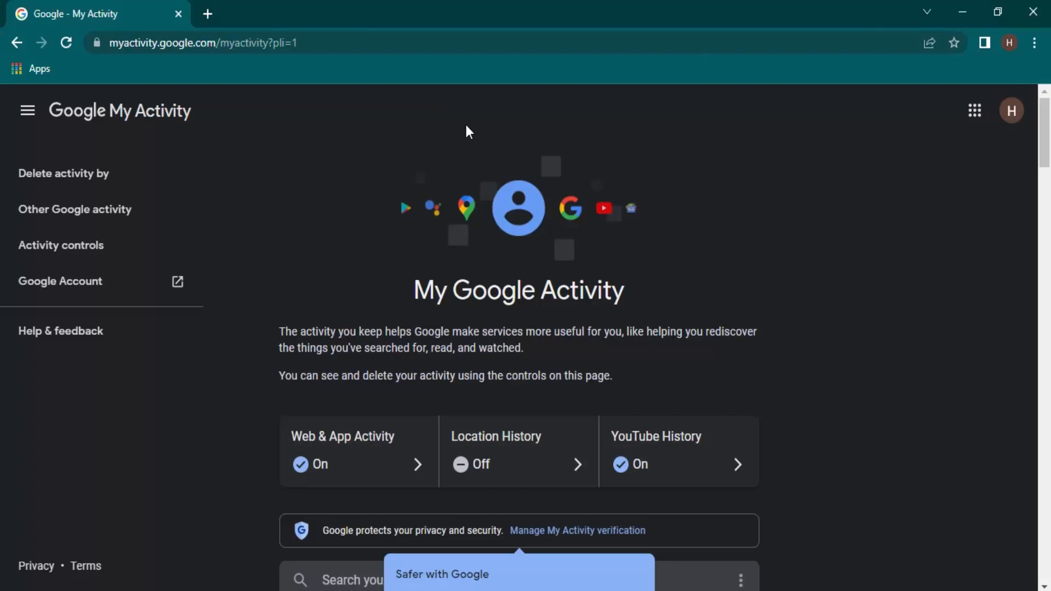
mouse_move(765, 166)
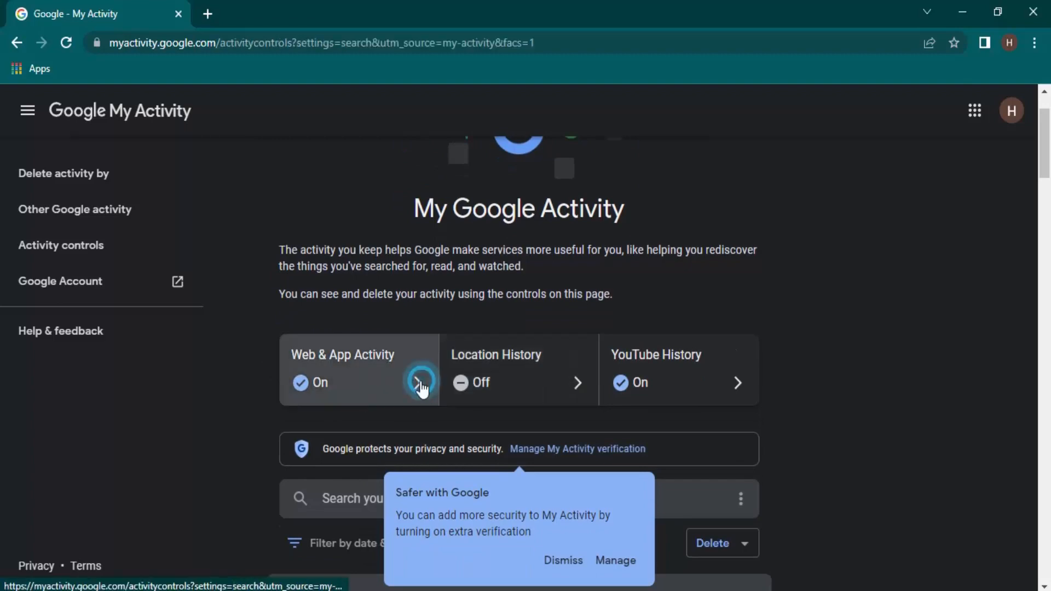
Open Web & App Activity controls and scroll to the 18-month auto-delete setting.
click(421, 383)
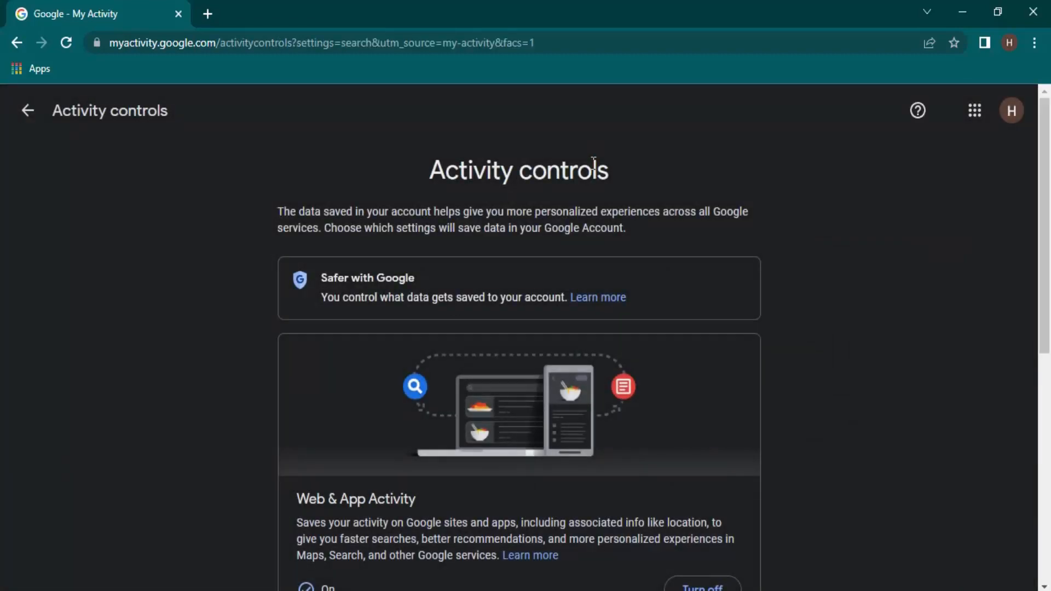
scroll(down, 3)
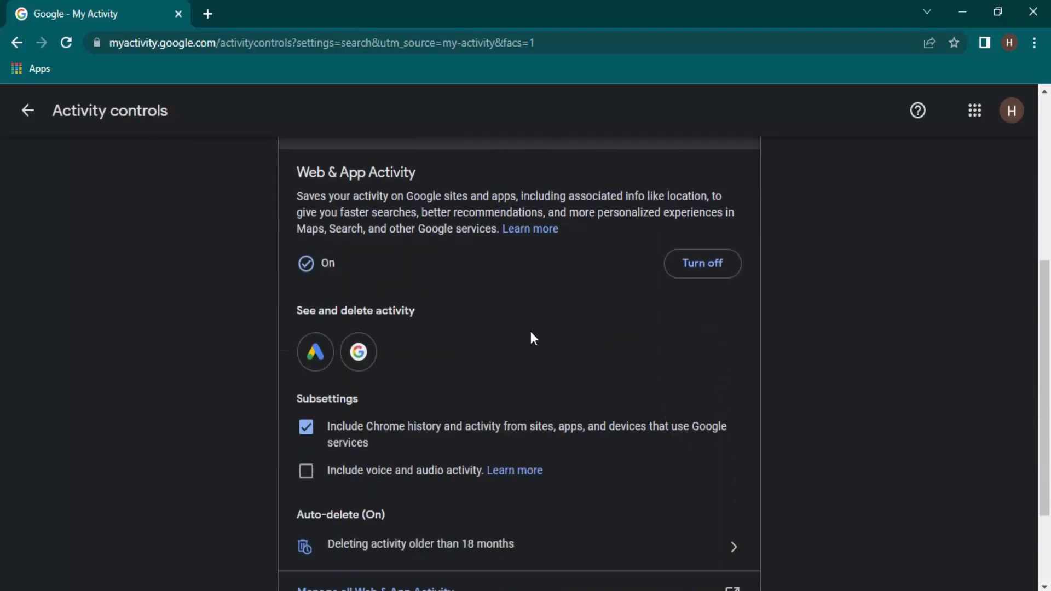
mouse_move(315, 352)
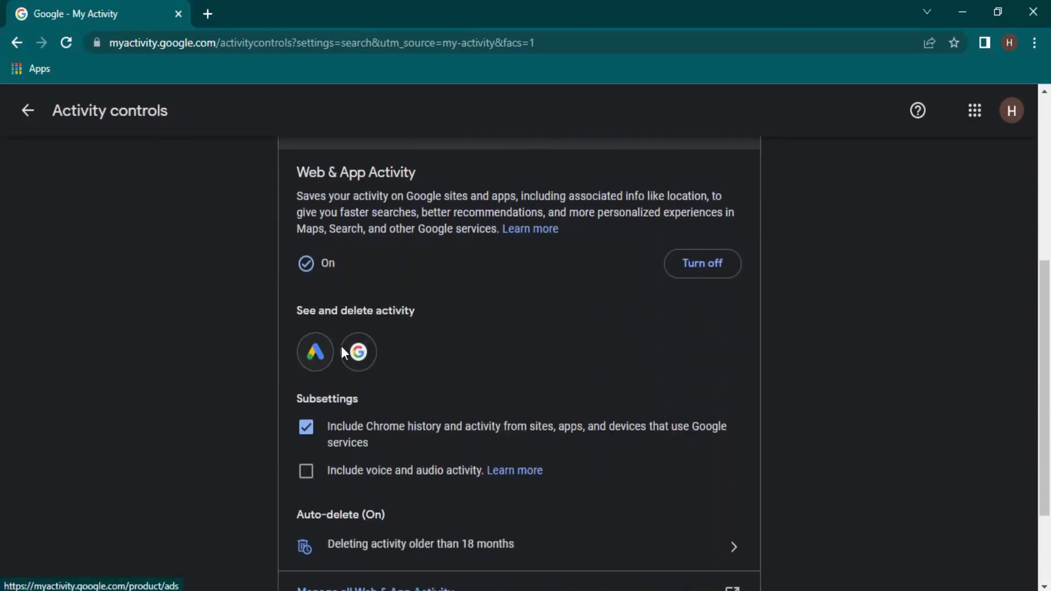
mouse_move(358, 352)
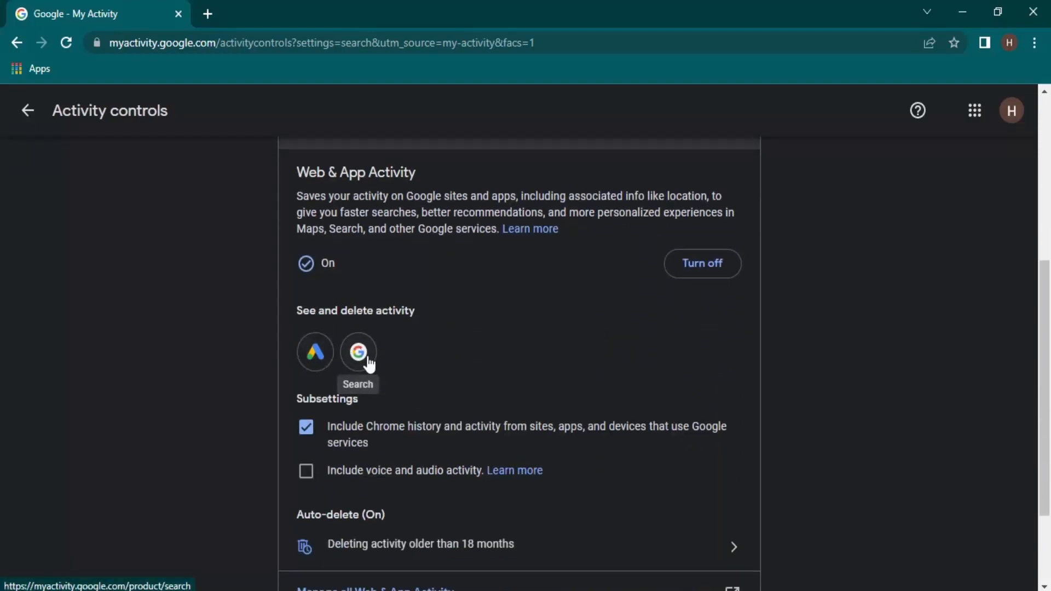
mouse_move(314, 351)
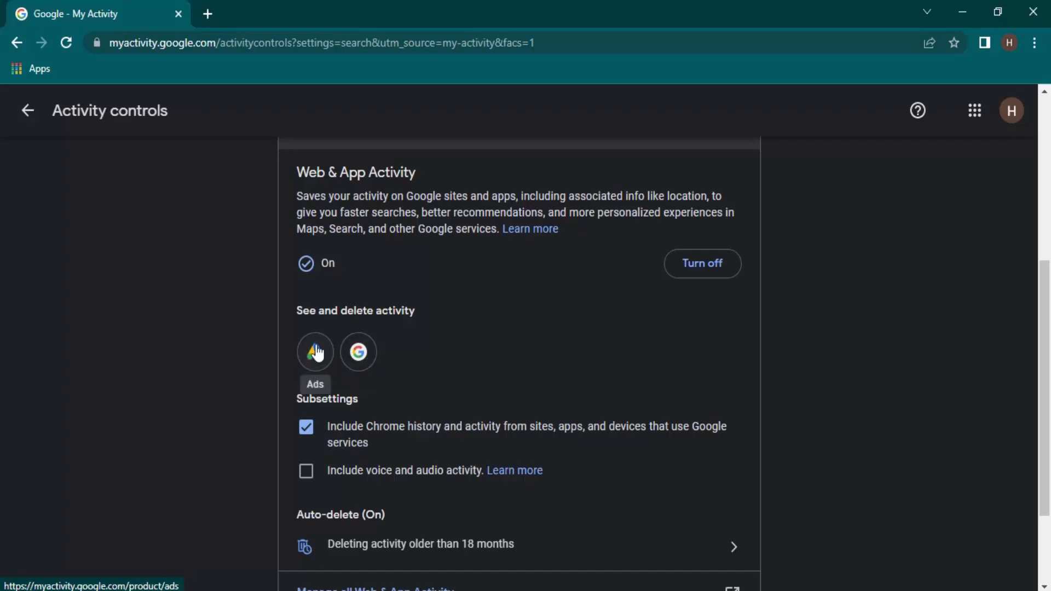
scroll(down, 3)
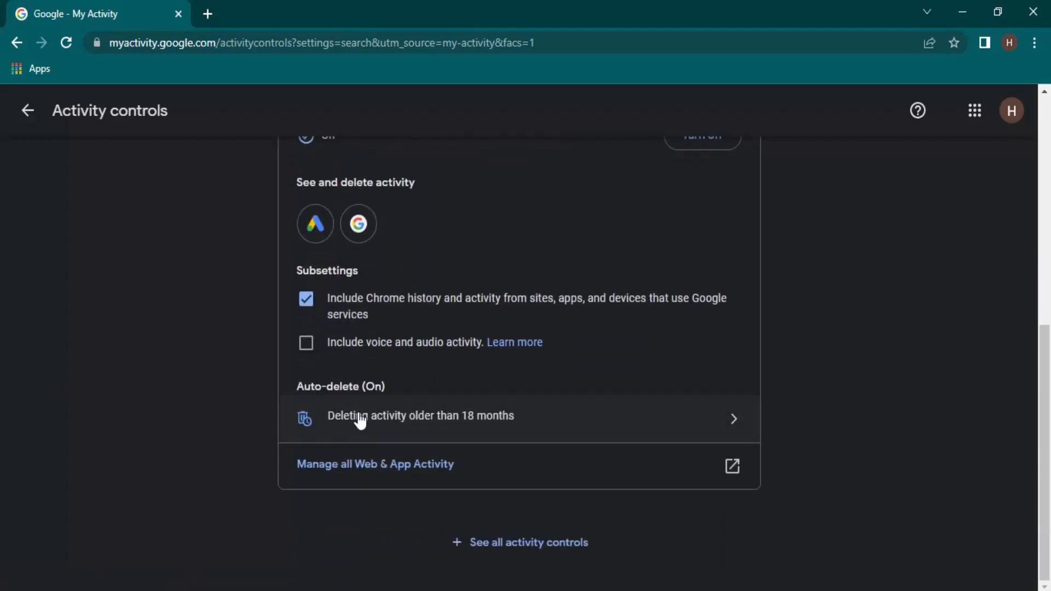
mouse_move(373, 429)
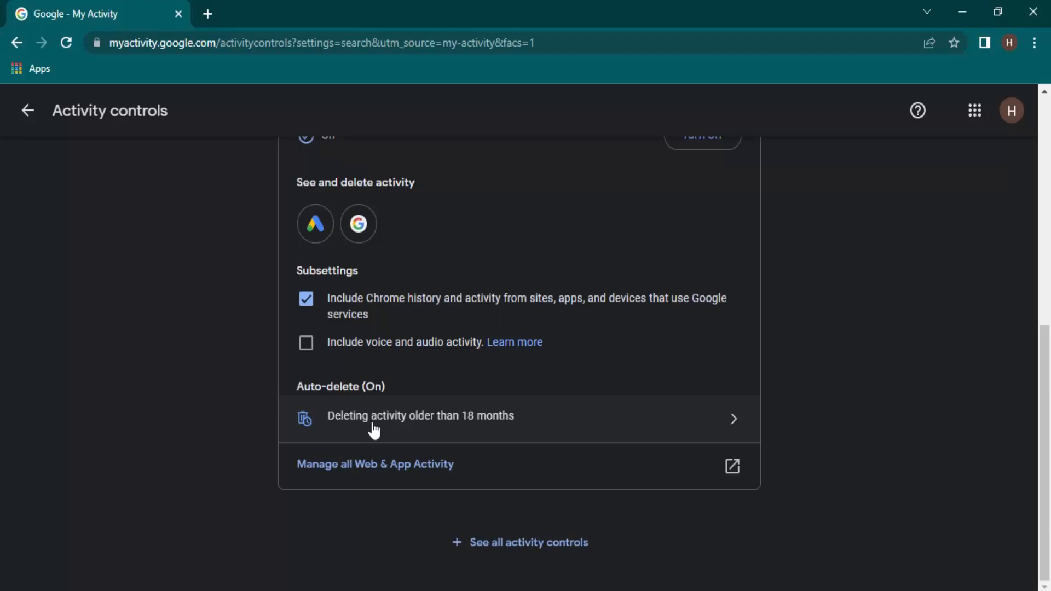
mouse_move(473, 463)
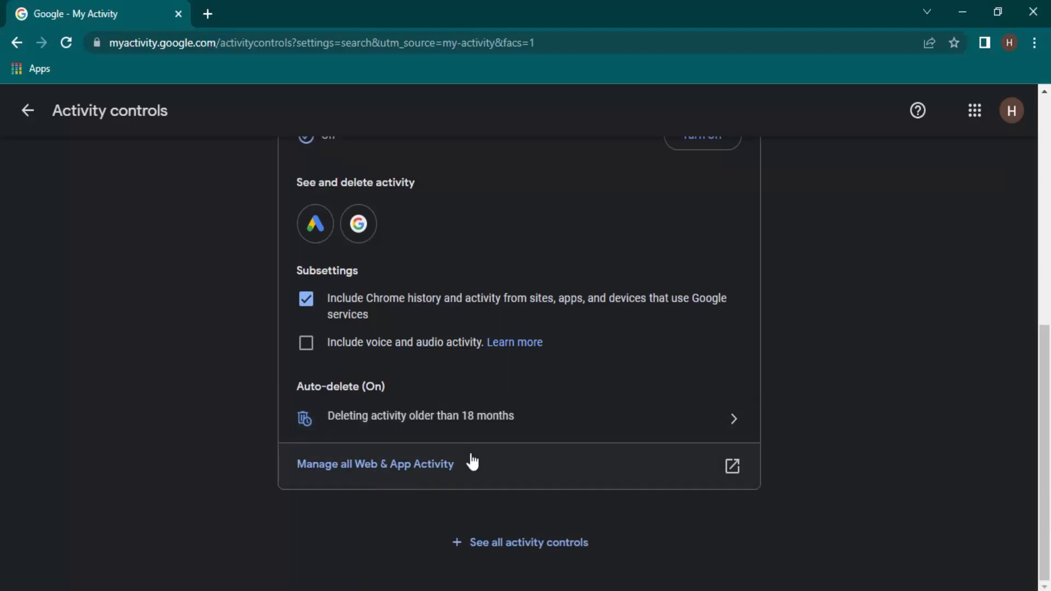
Open Manage all Web & App Activity and browse the May 1 and April 23 entries.
click(375, 464)
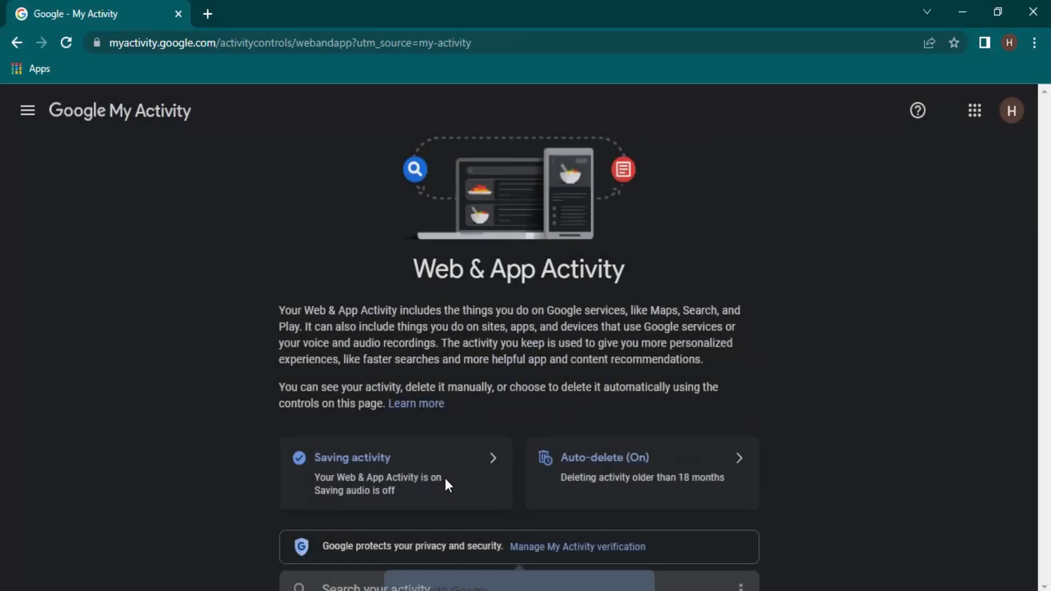
scroll(down, 3)
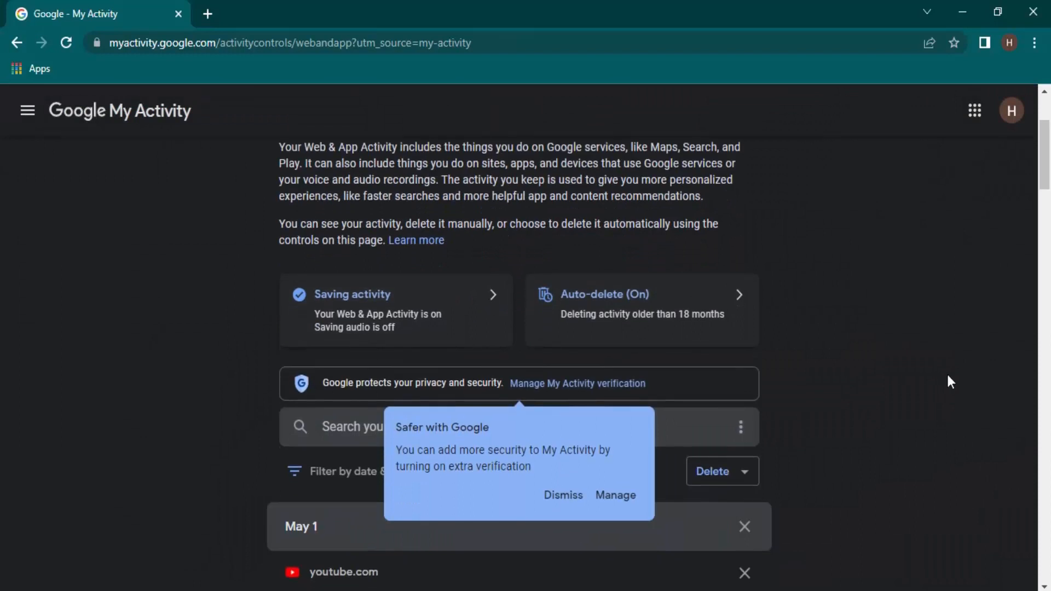
scroll(down, 3)
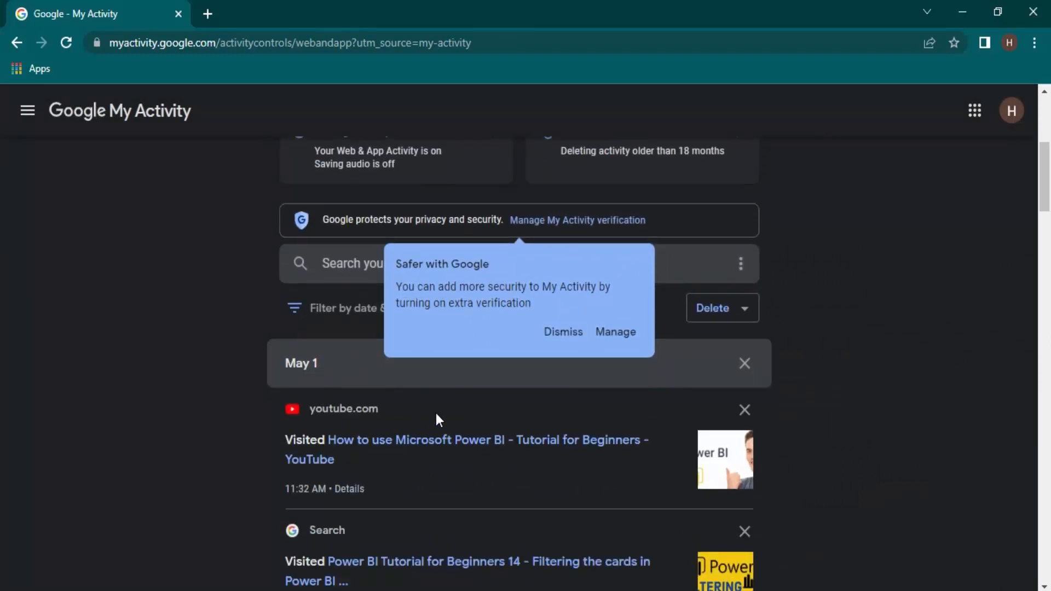
mouse_move(356, 373)
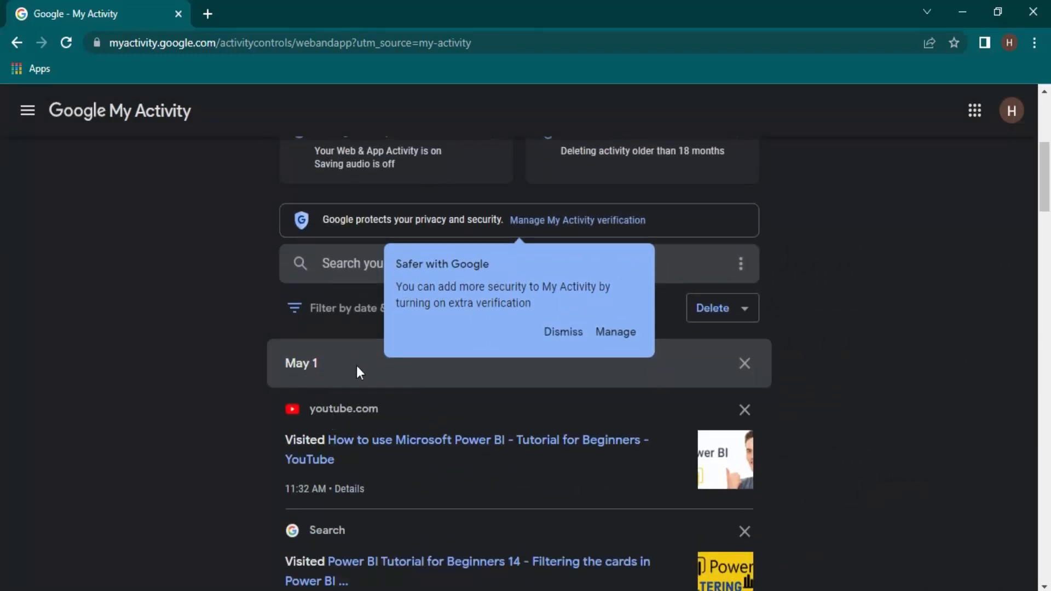
mouse_move(564, 332)
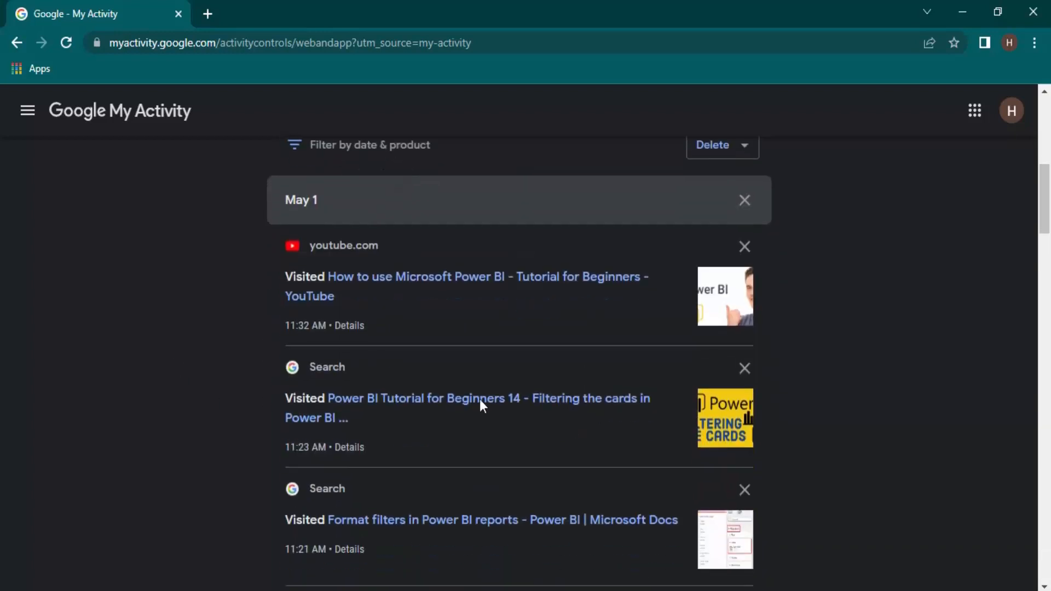
scroll(down, 3)
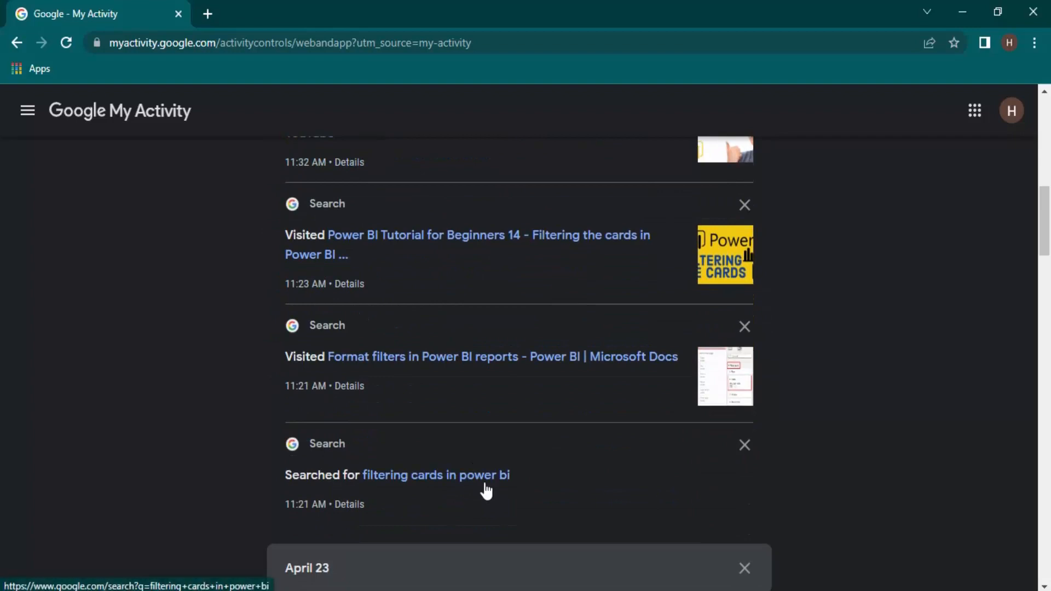
scroll(up, 3)
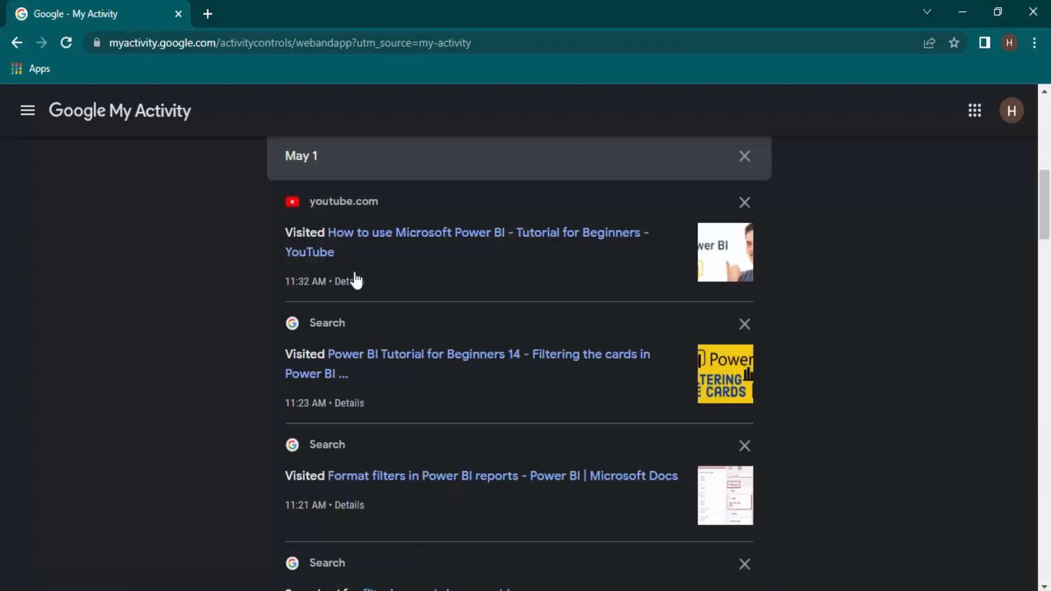
scroll(down, 3)
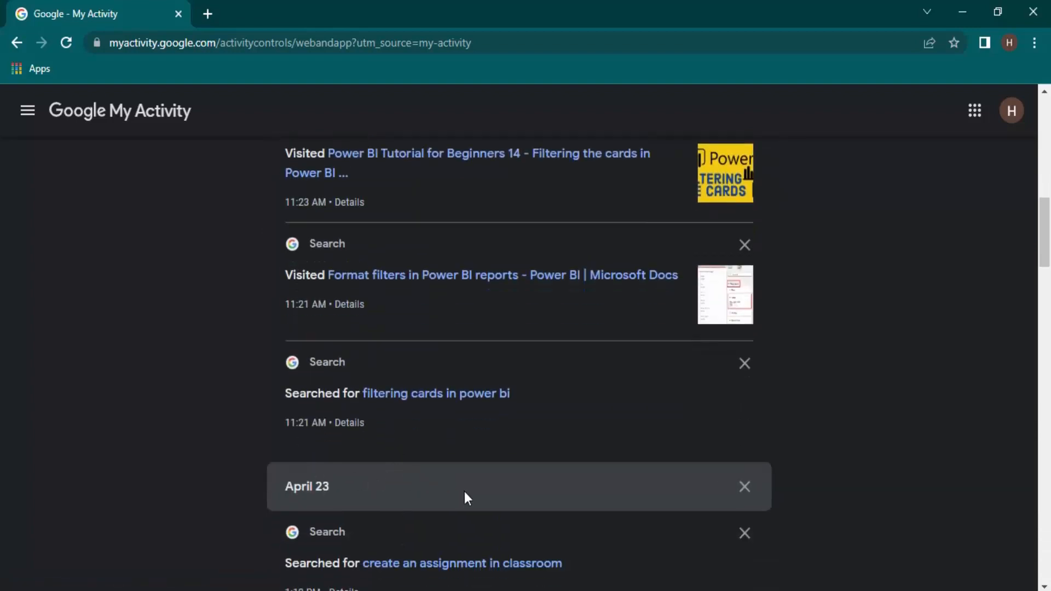
scroll(up, 3)
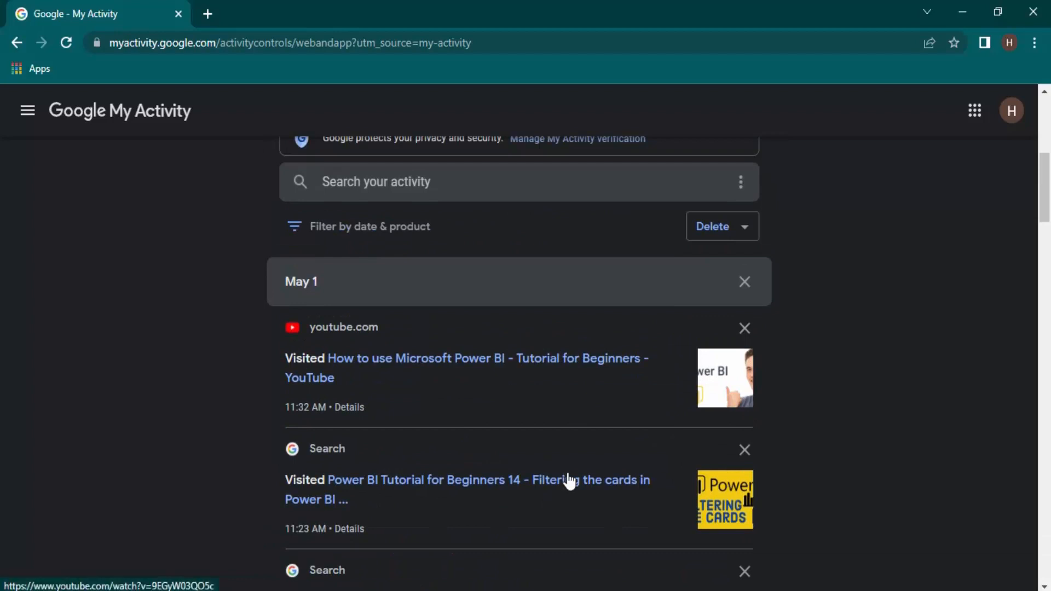
mouse_move(550, 553)
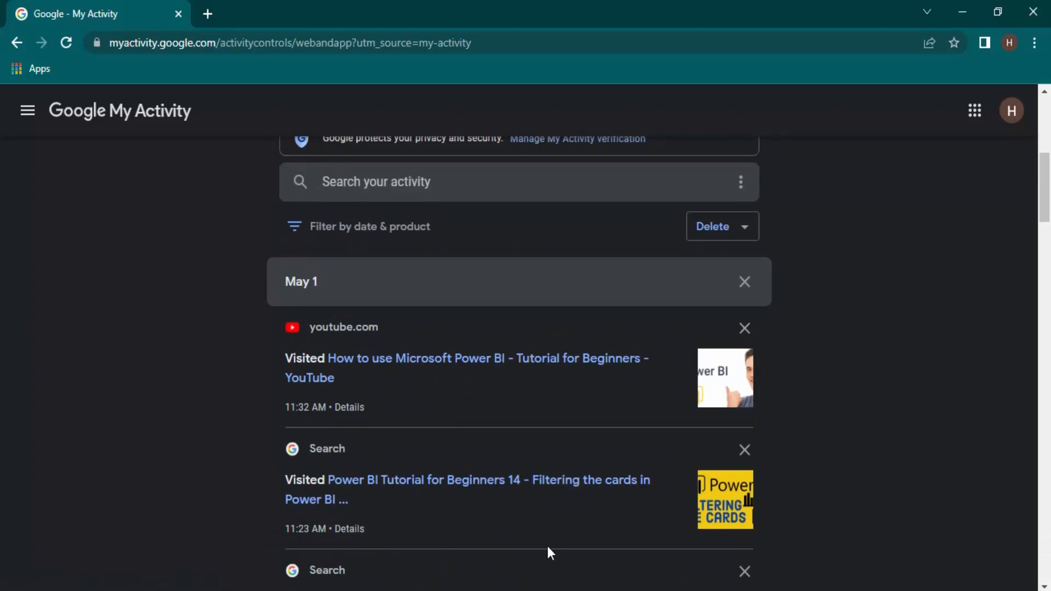